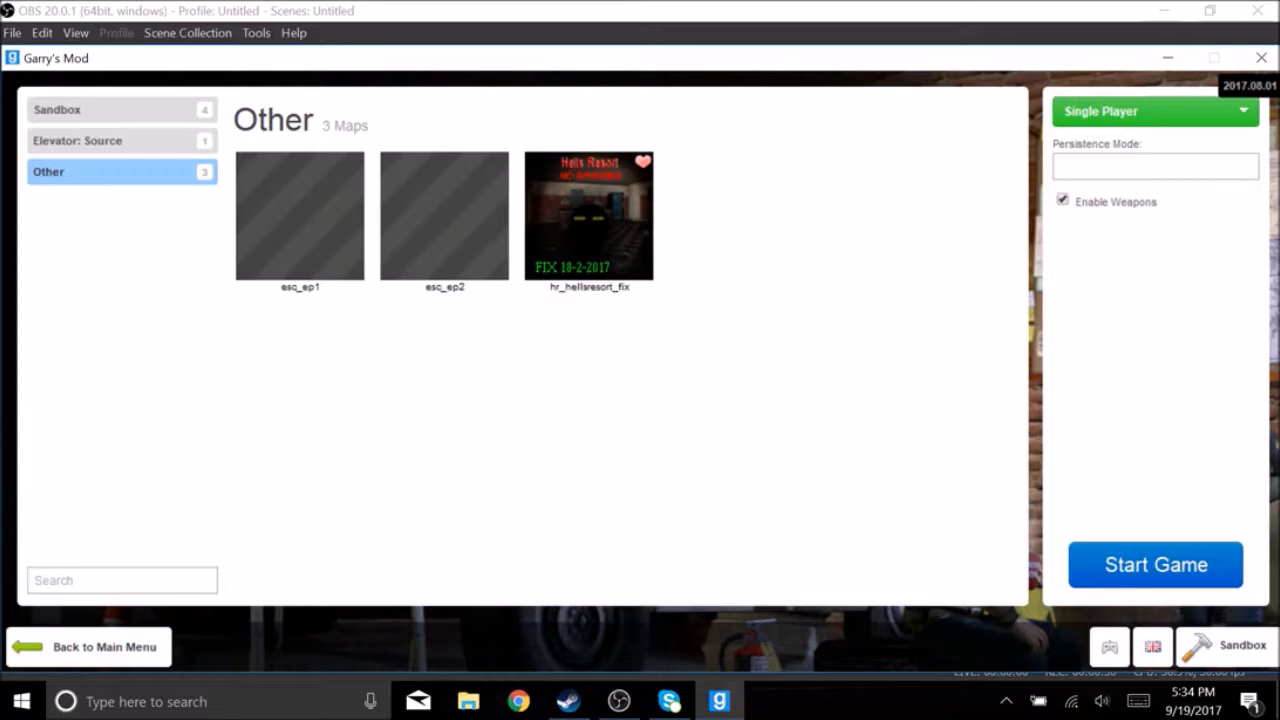
Step: Start a single-player game on hr_hellsresort_fix from the Other maps category
{"action": "left_click", "coordinate": [1155, 564]}
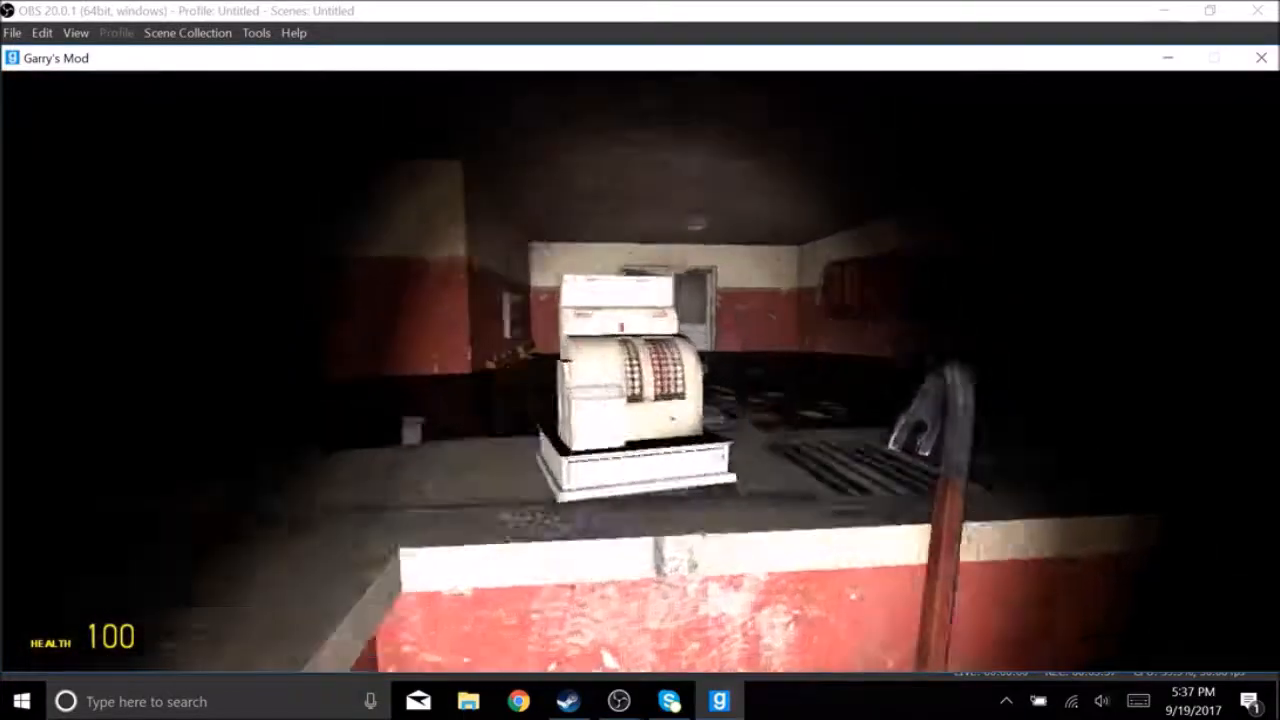
{"action": "mouse_move", "coordinate": [640, 380]}
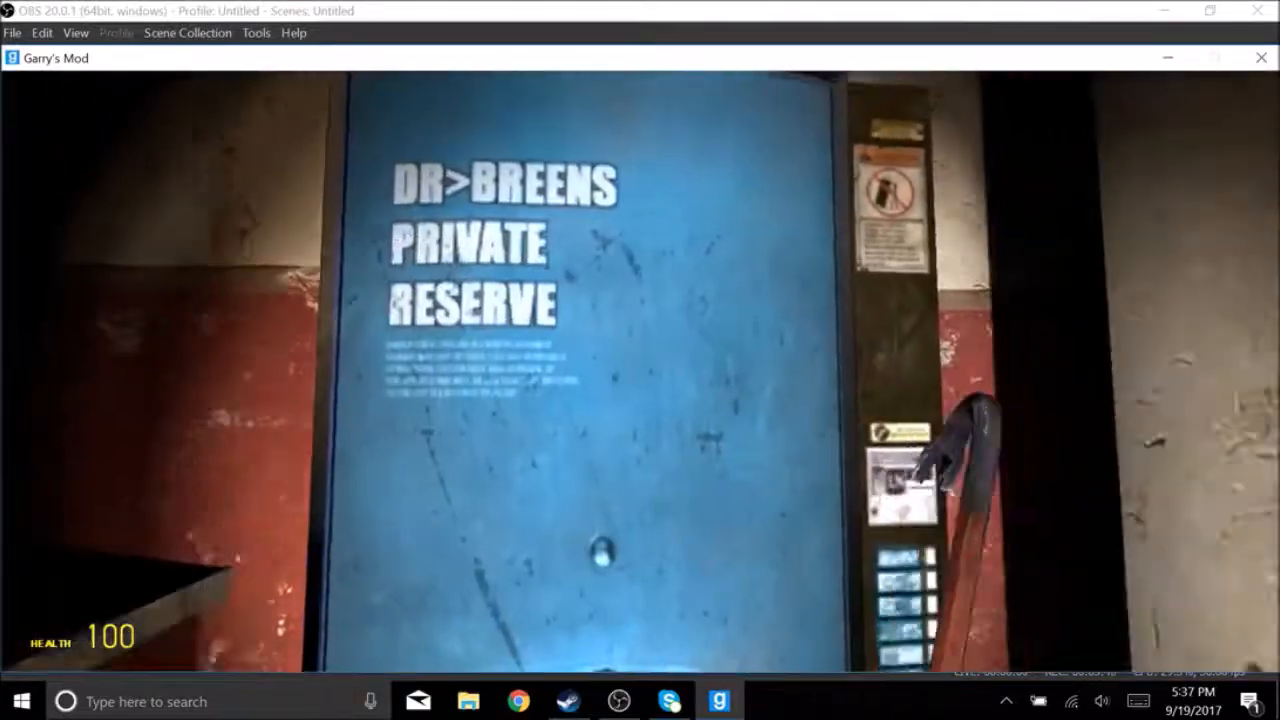
{"action": "mouse_move", "coordinate": [640, 360]}
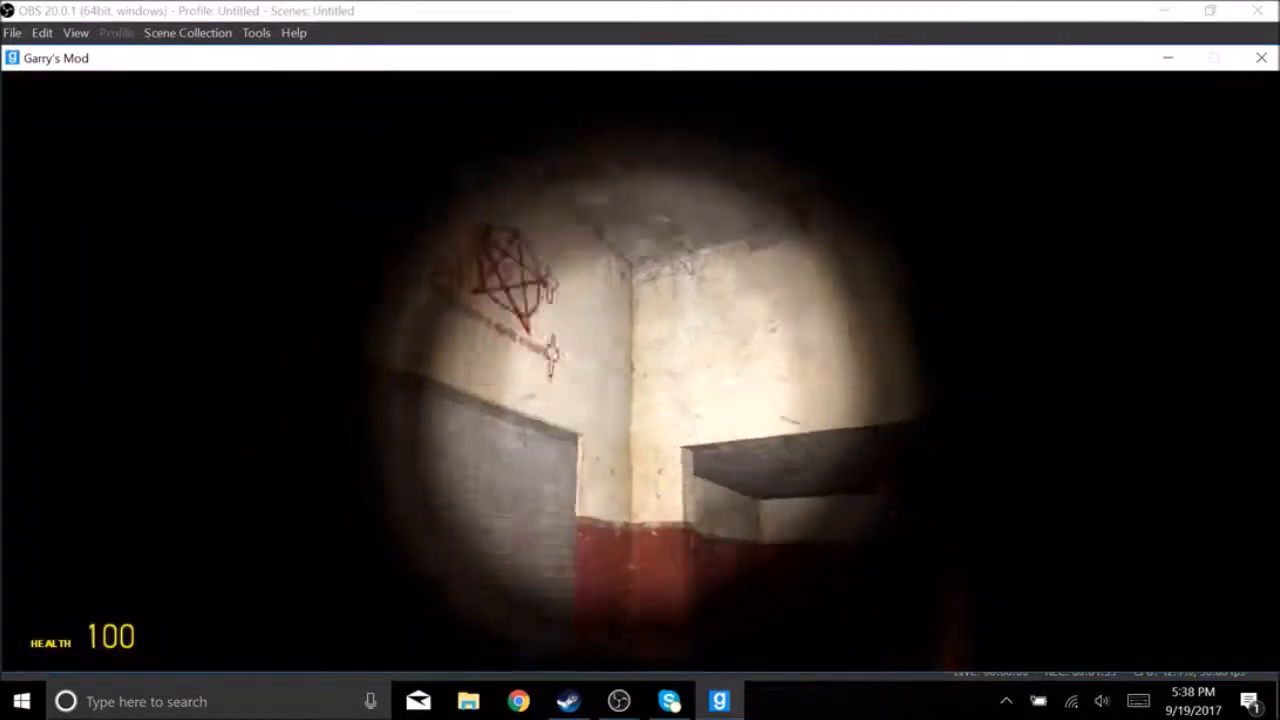
{"action": "mouse_move", "coordinate": [640, 360]}
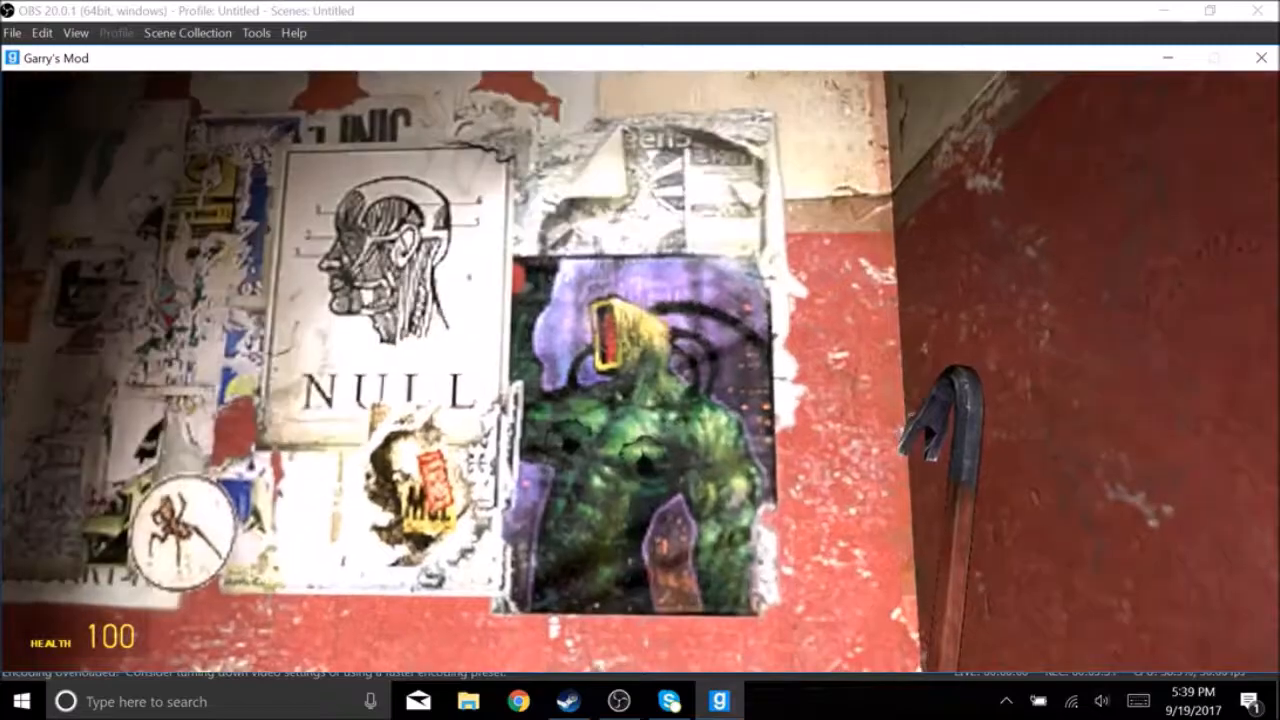
{"action": "mouse_move", "coordinate": [640, 360]}
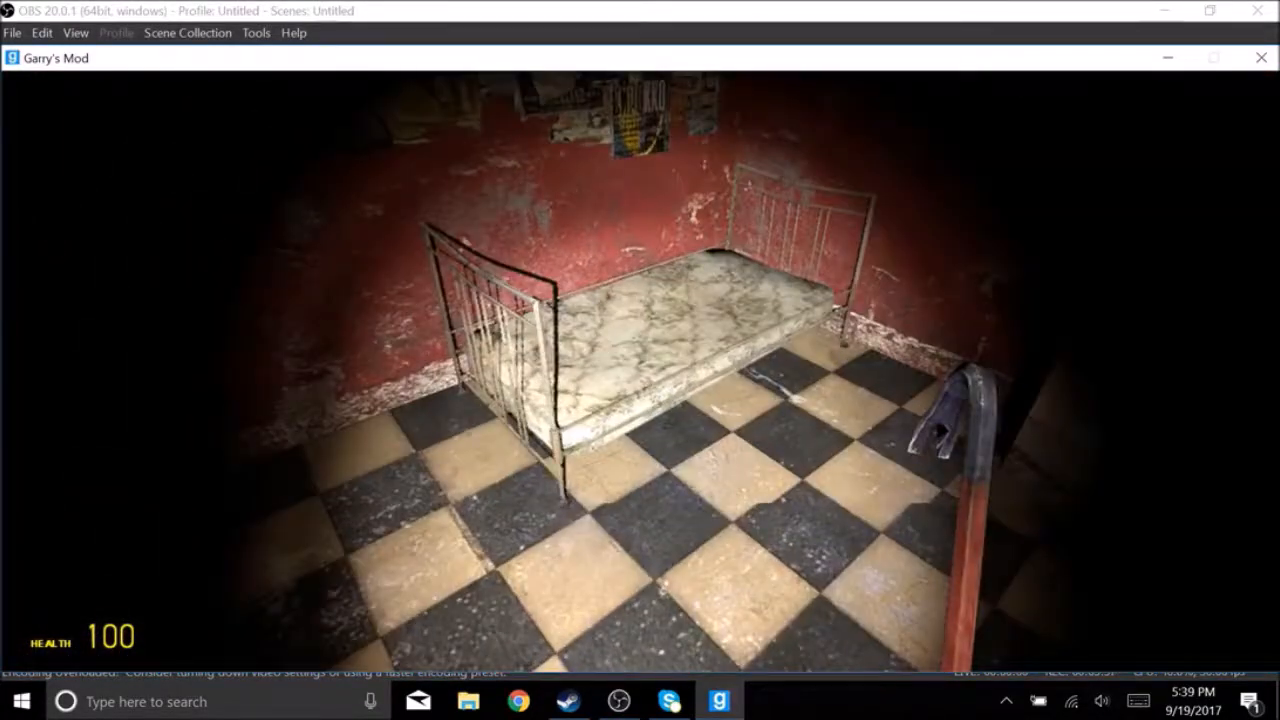
{"action": "mouse_move", "coordinate": [640, 360]}
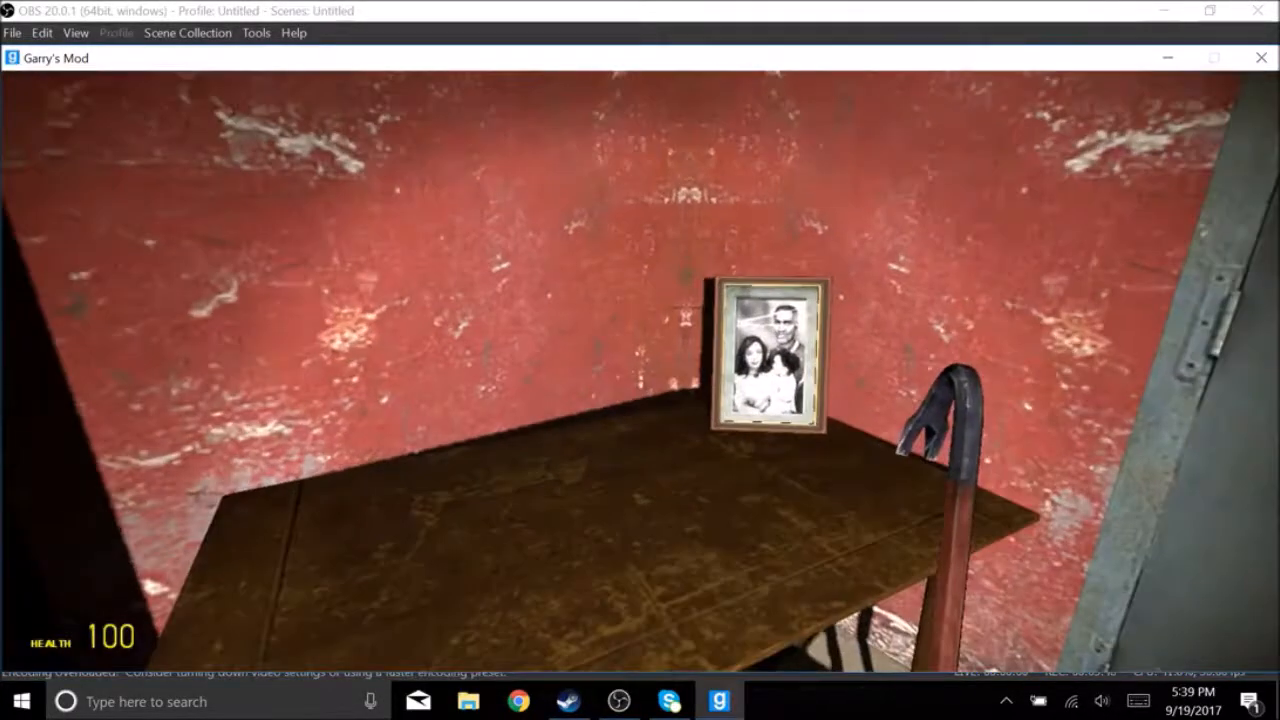
{"action": "mouse_move", "coordinate": [640, 360]}
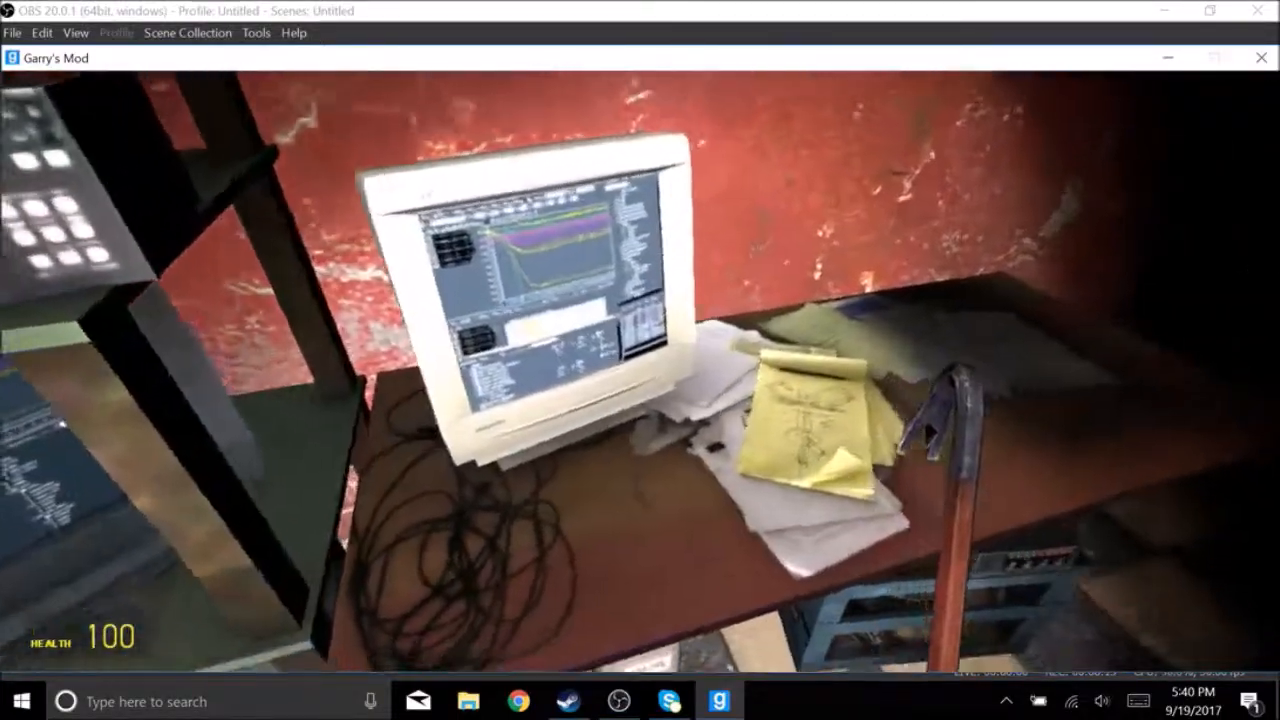
{"action": "mouse_move", "coordinate": [640, 360]}
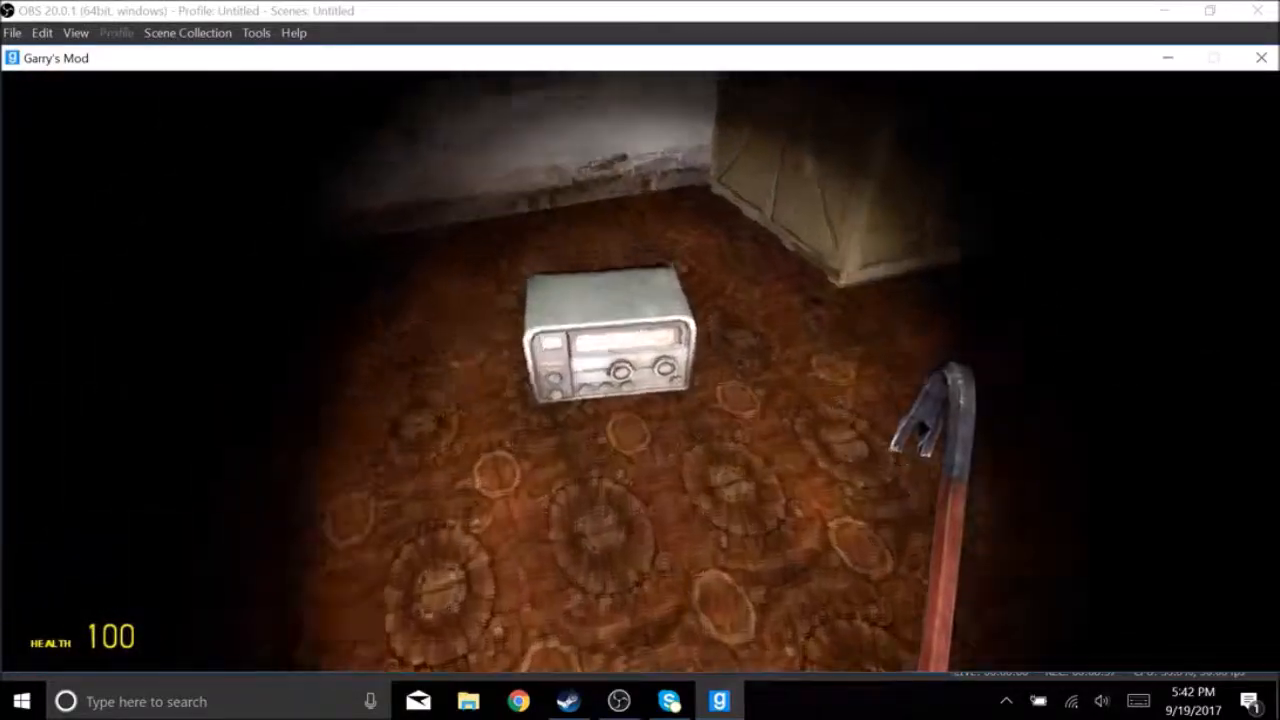
{"action": "mouse_move", "coordinate": [640, 360]}
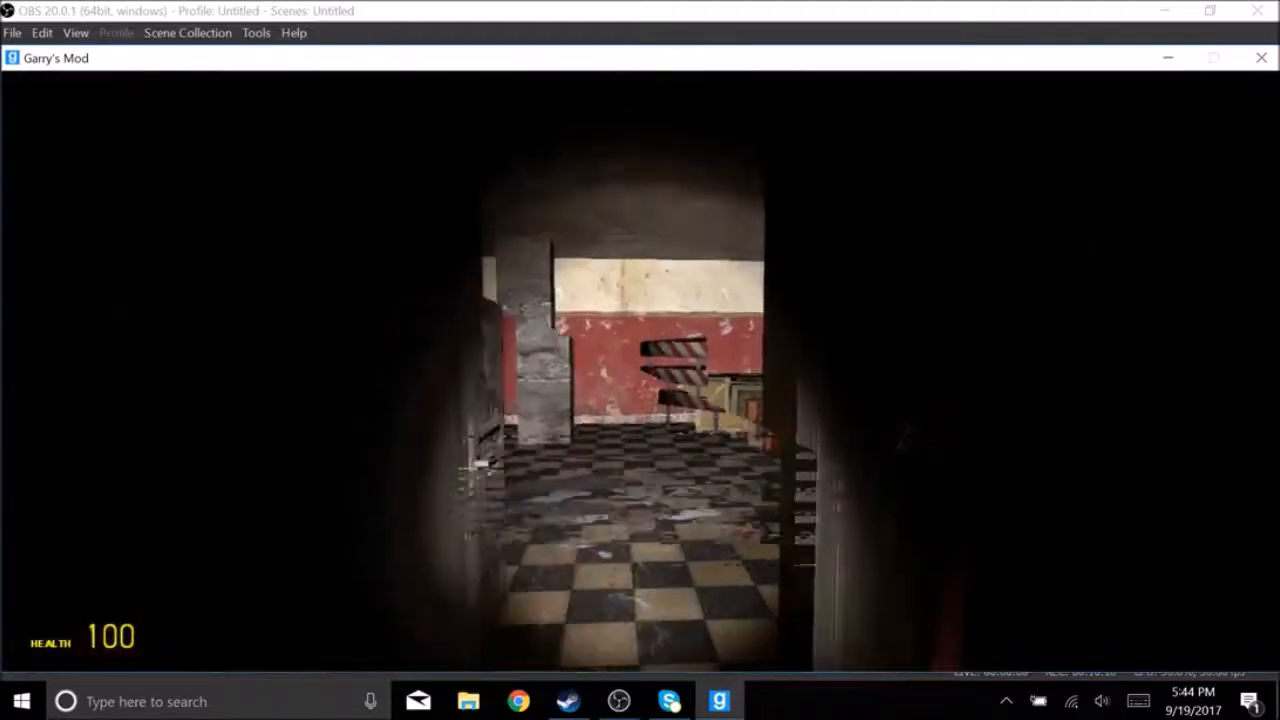
{"action": "mouse_move", "coordinate": [640, 360]}
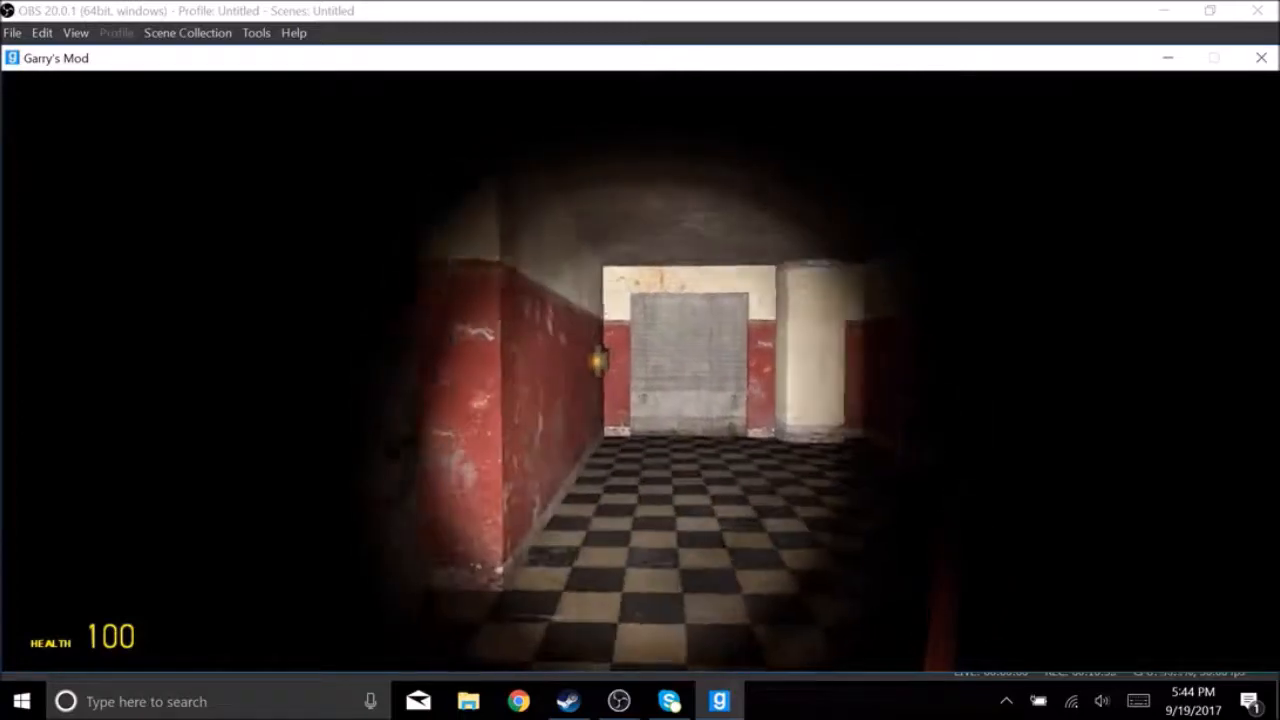
{"action": "mouse_move", "coordinate": [640, 360]}
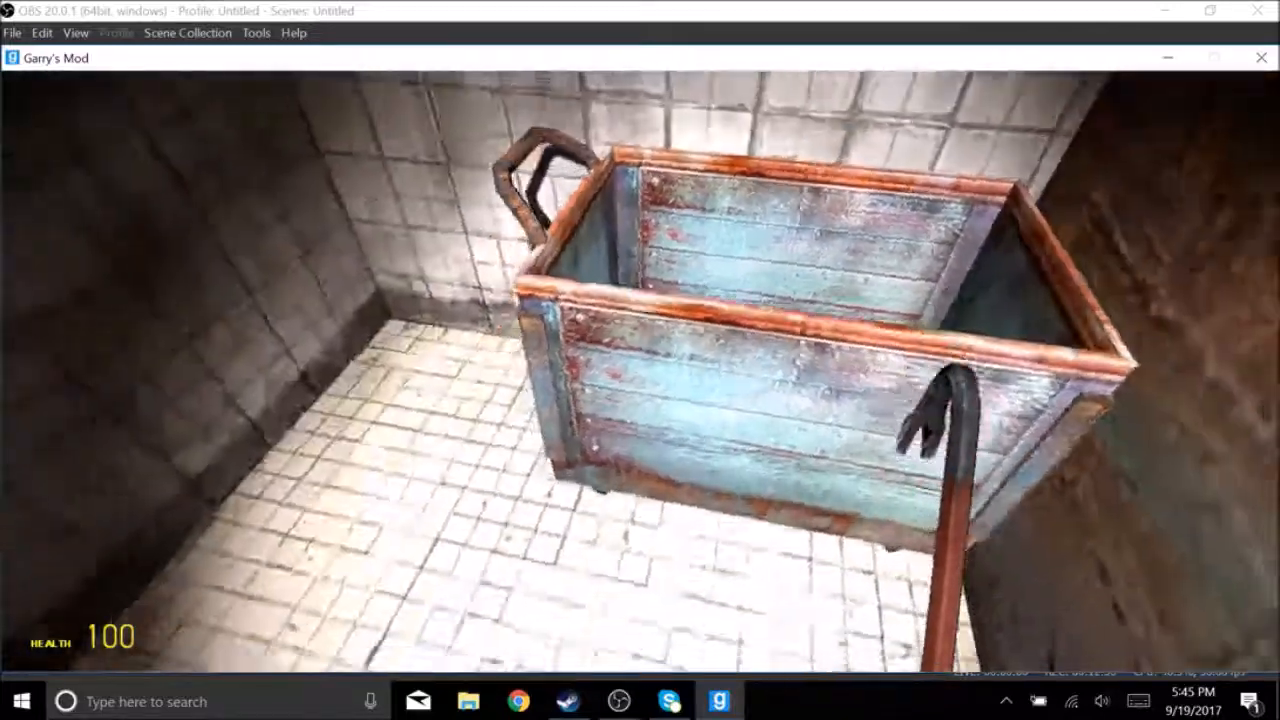
{"action": "mouse_move", "coordinate": [640, 360]}
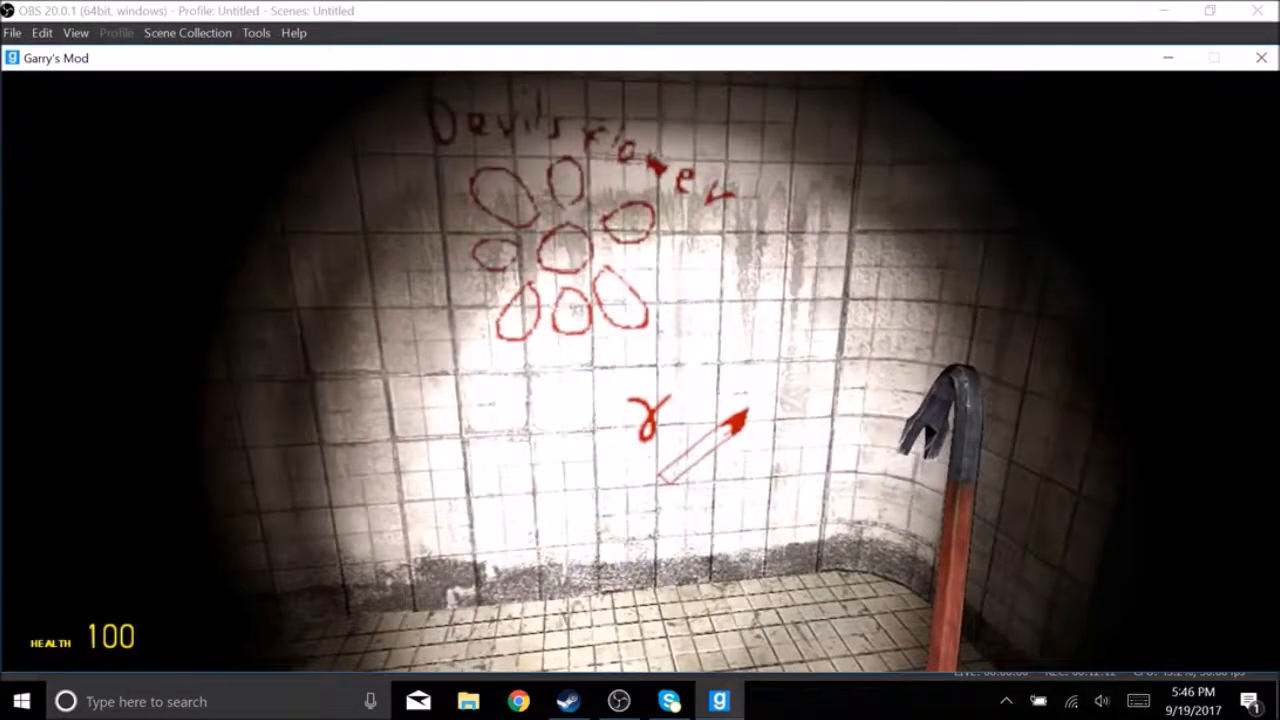
{"action": "mouse_move", "coordinate": [640, 360]}
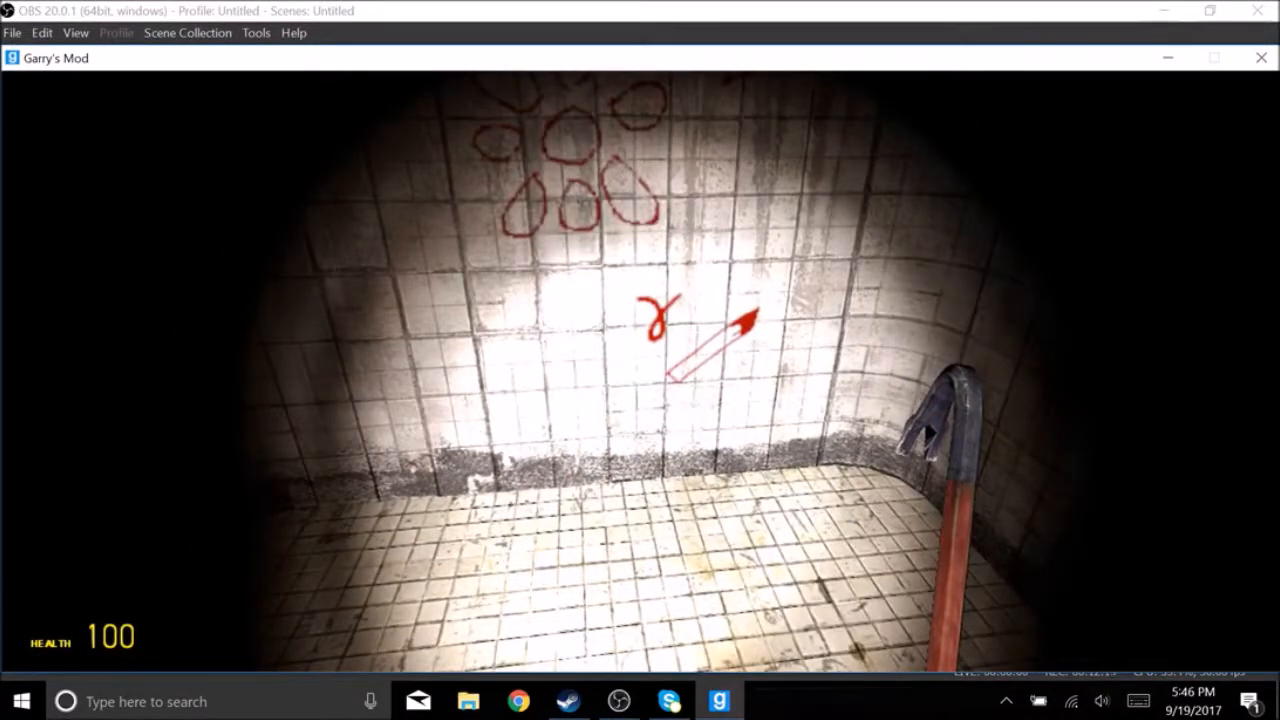
{"action": "mouse_move", "coordinate": [640, 360]}
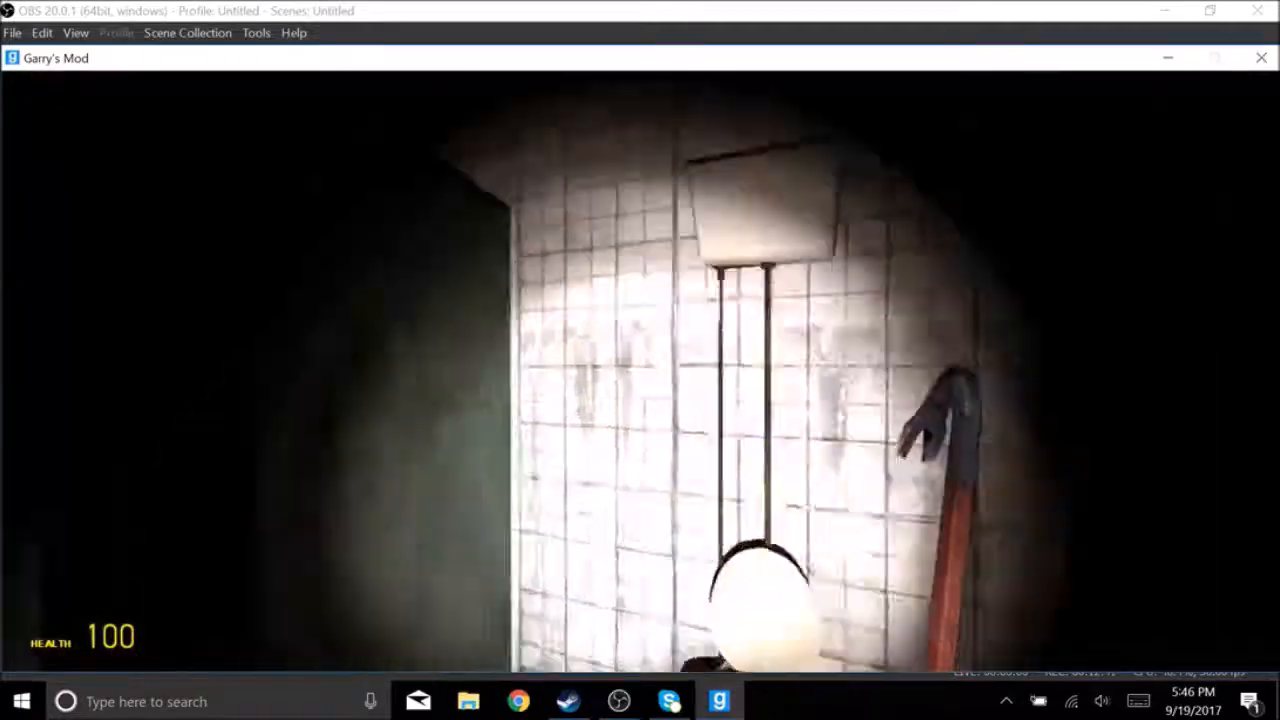
{"action": "mouse_move", "coordinate": [640, 380]}
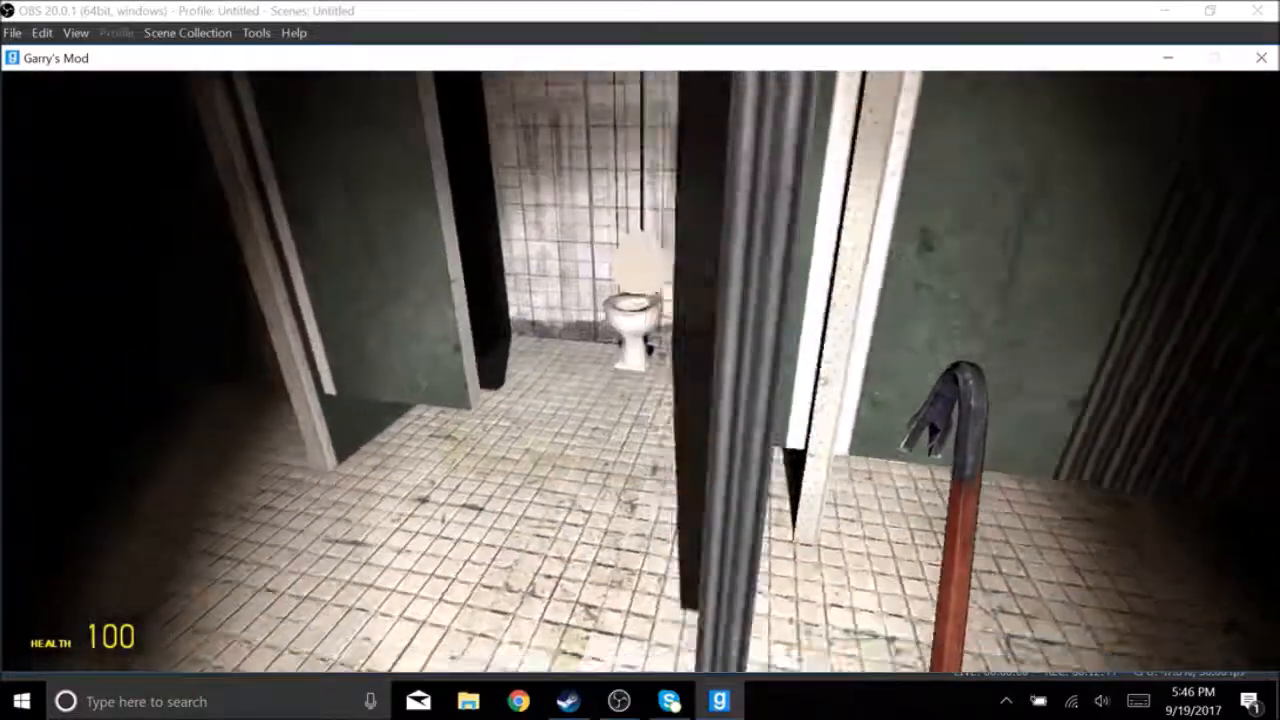